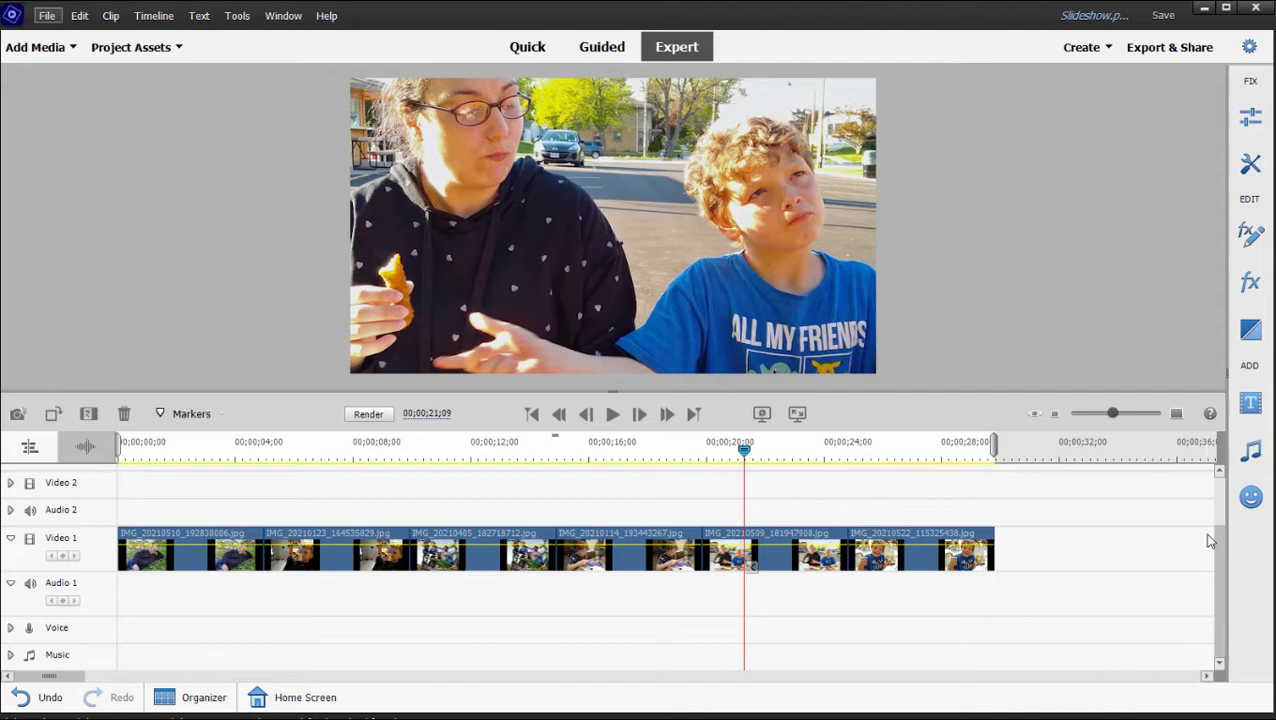
mouse_move(1188, 544)
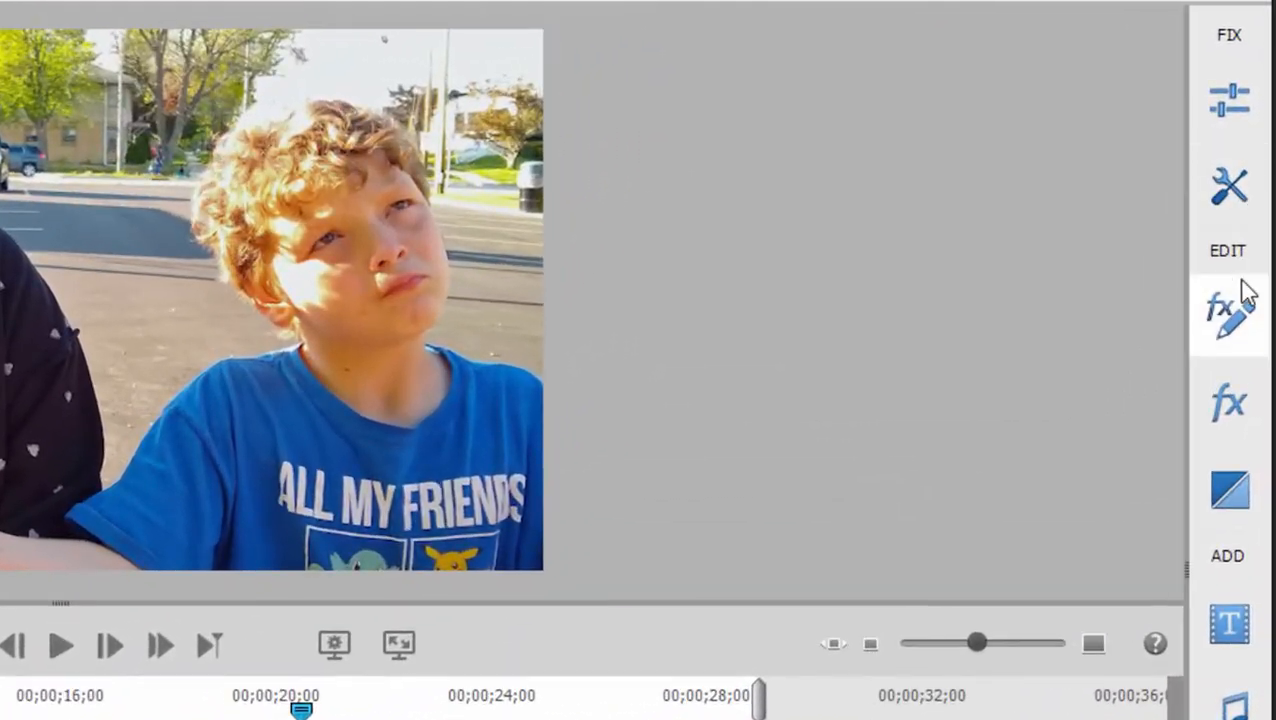
mouse_move(1230, 316)
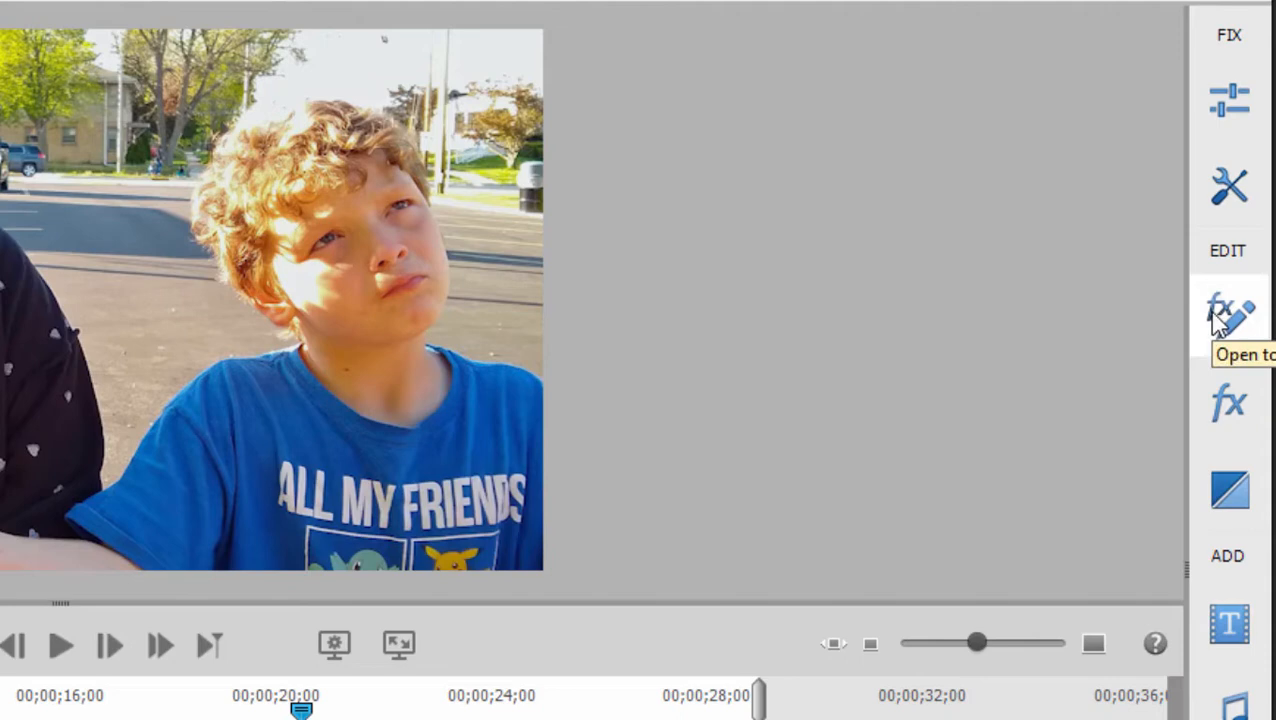
mouse_move(1240, 330)
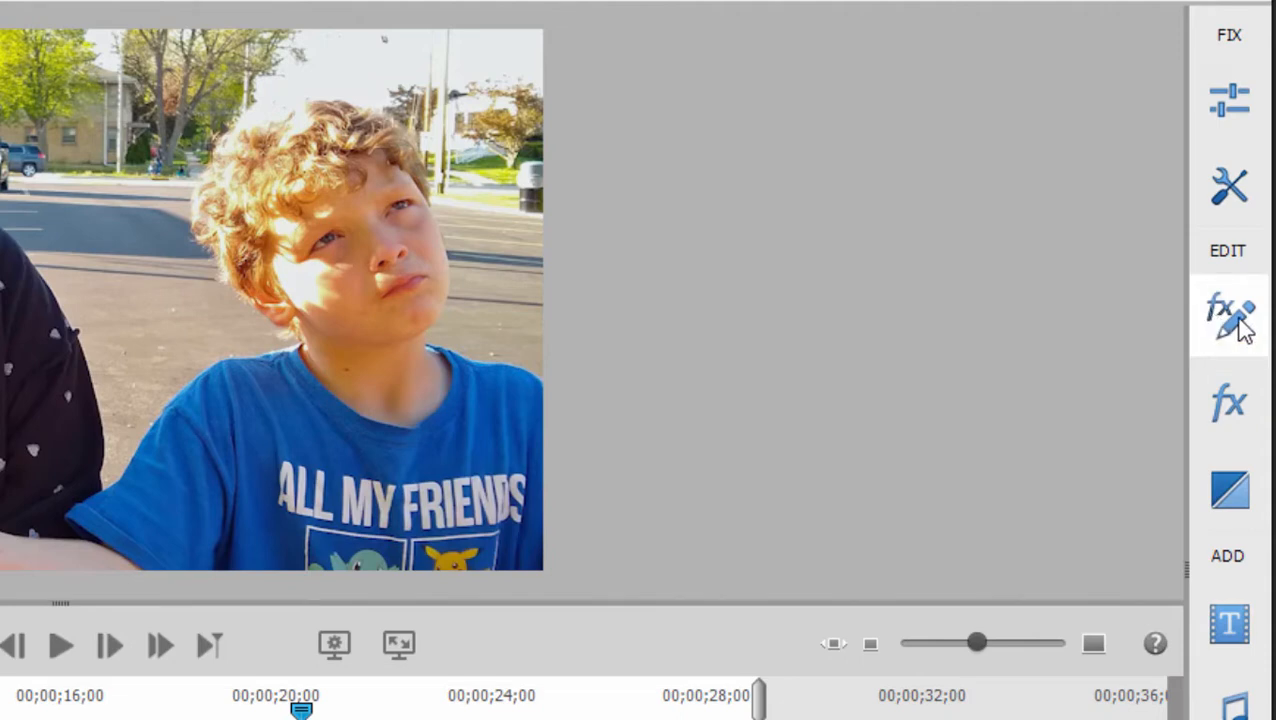
- Show the photo clip's Applied Effects and expand Motion to reveal Position, Scale and Rotation
click(1228, 316)
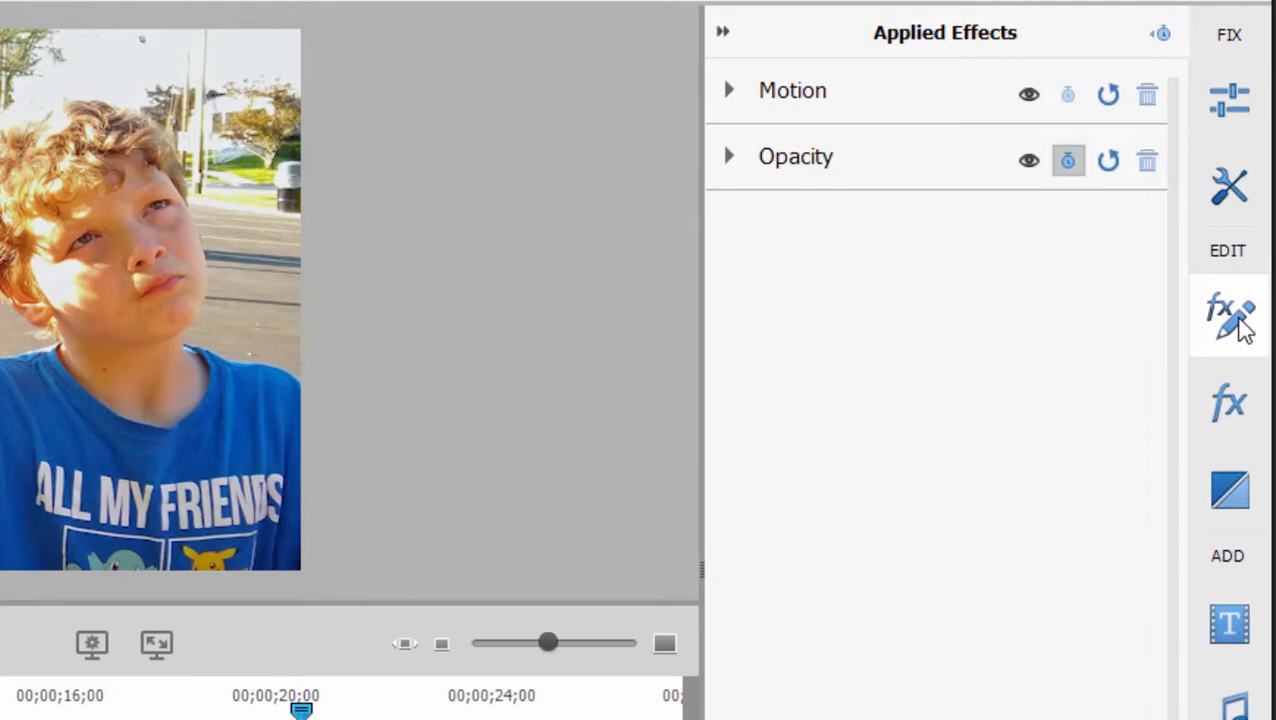
mouse_move(918, 280)
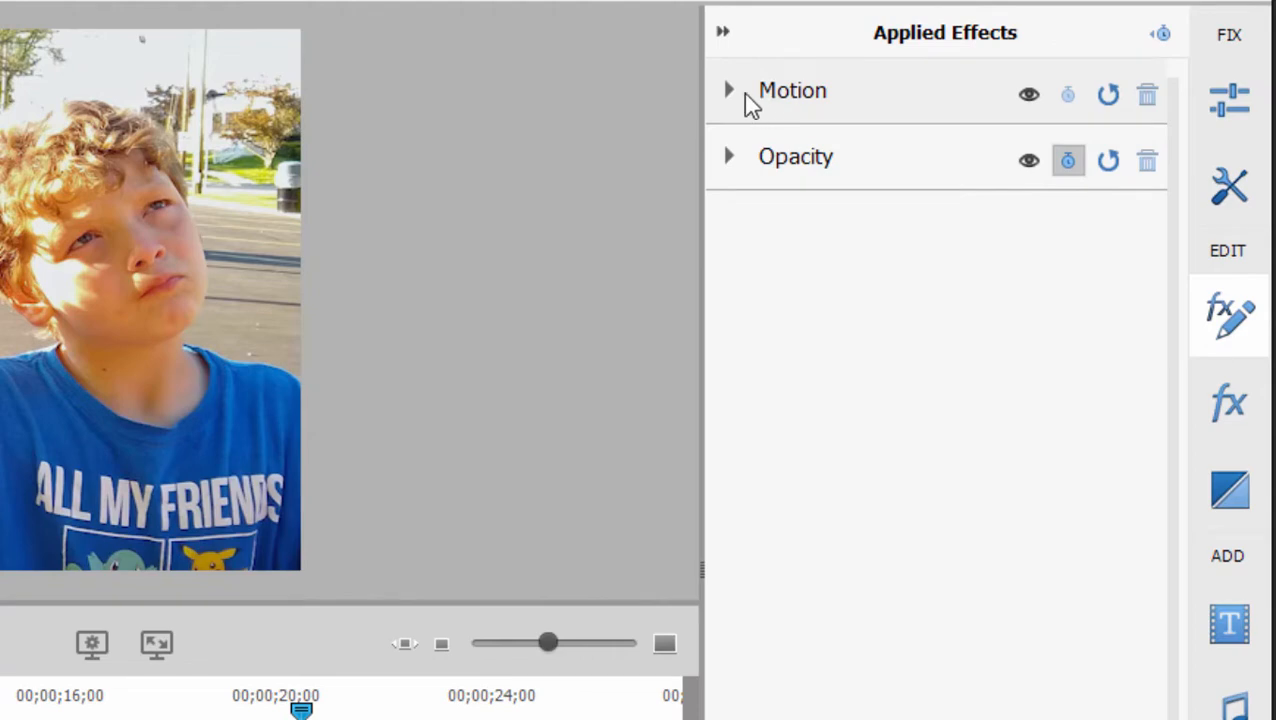
click(728, 90)
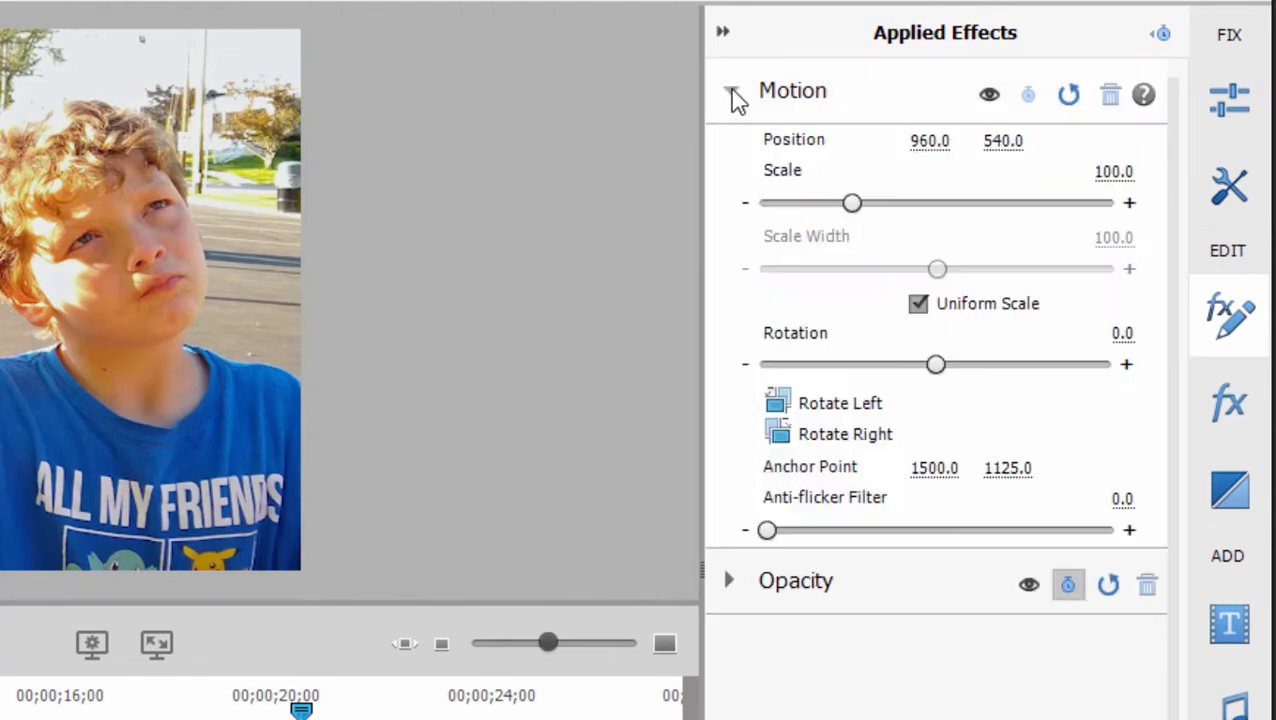
click(732, 90)
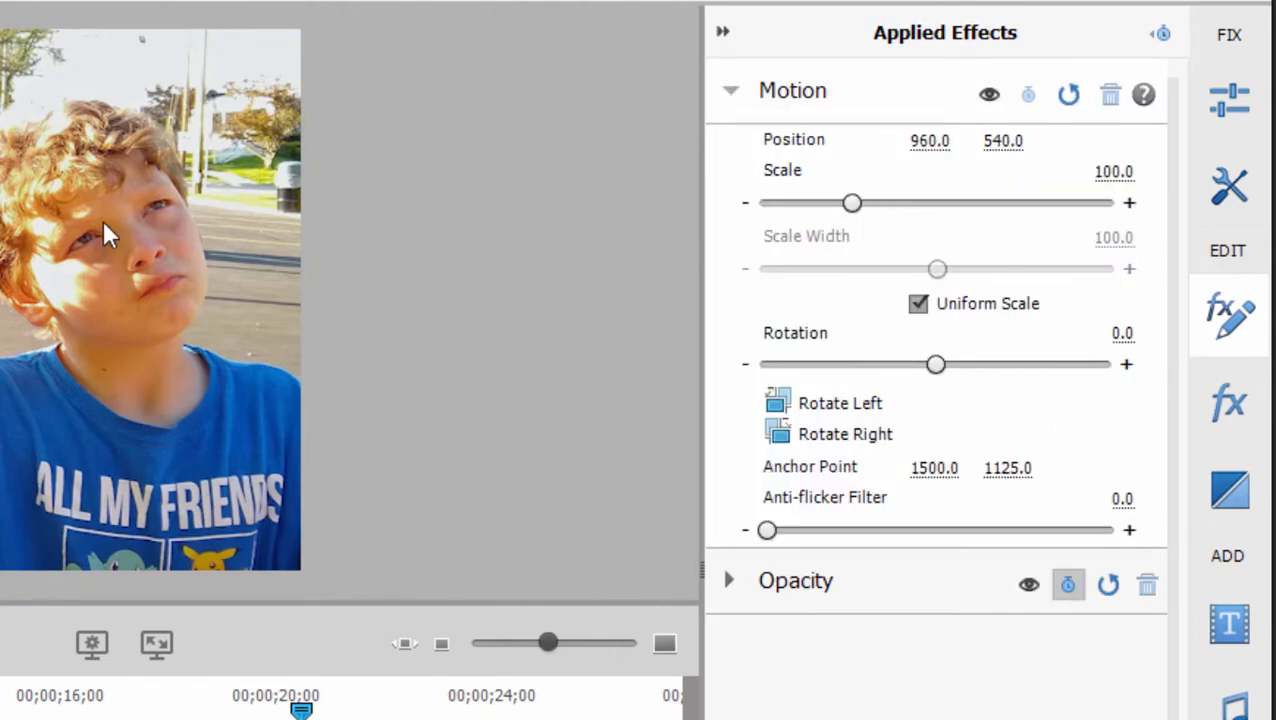
mouse_move(318, 308)
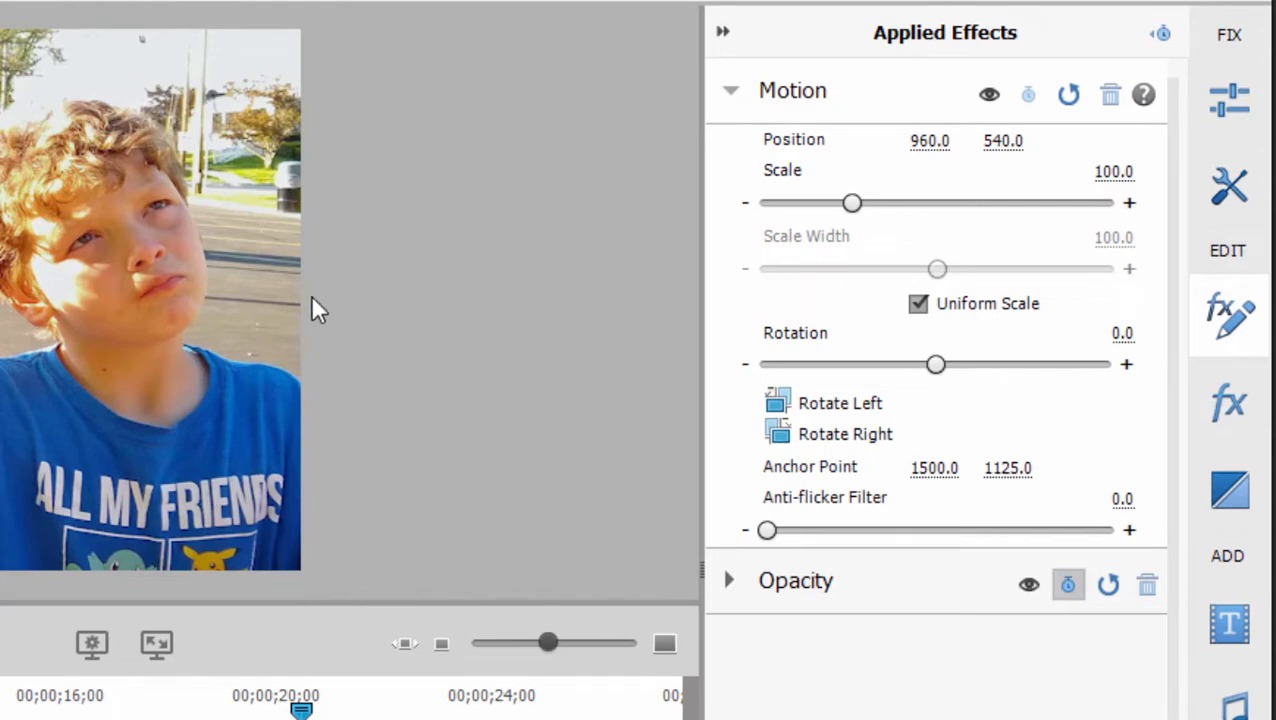
mouse_move(892, 224)
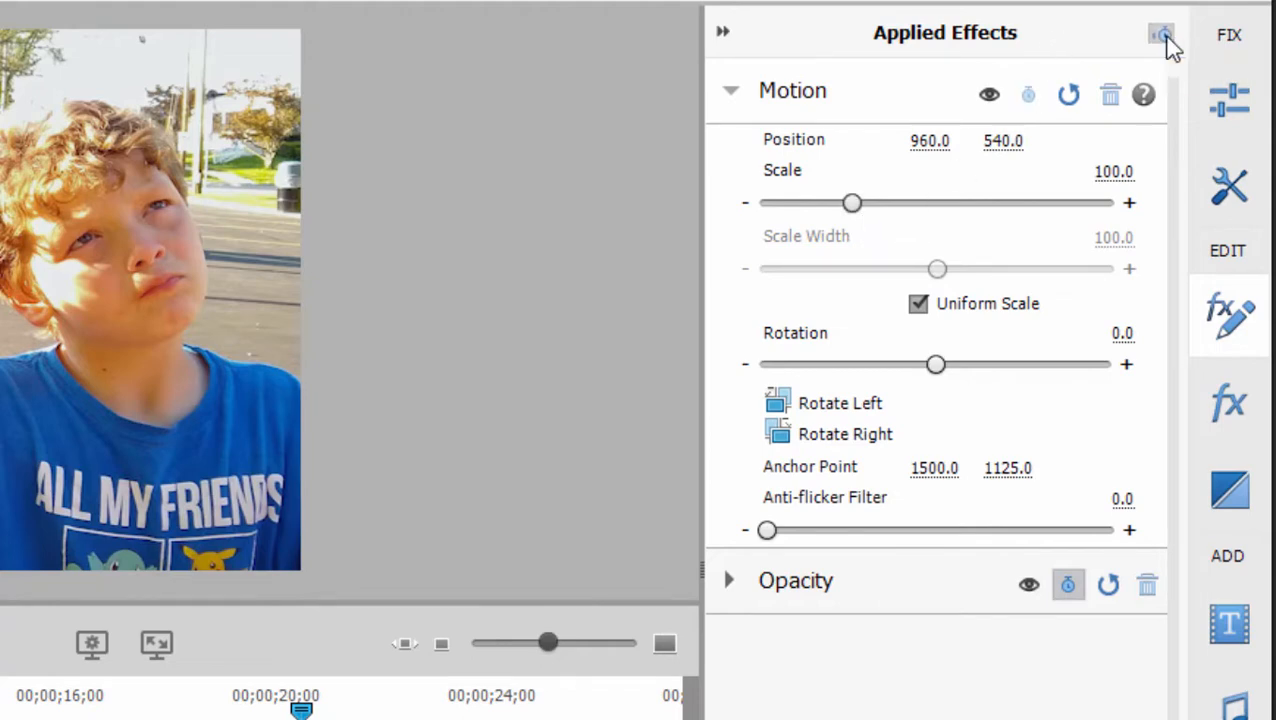
- Reveal the Motion keyframe timeline, move to the clip start and set the wide shot at Scale 64.7
click(1160, 32)
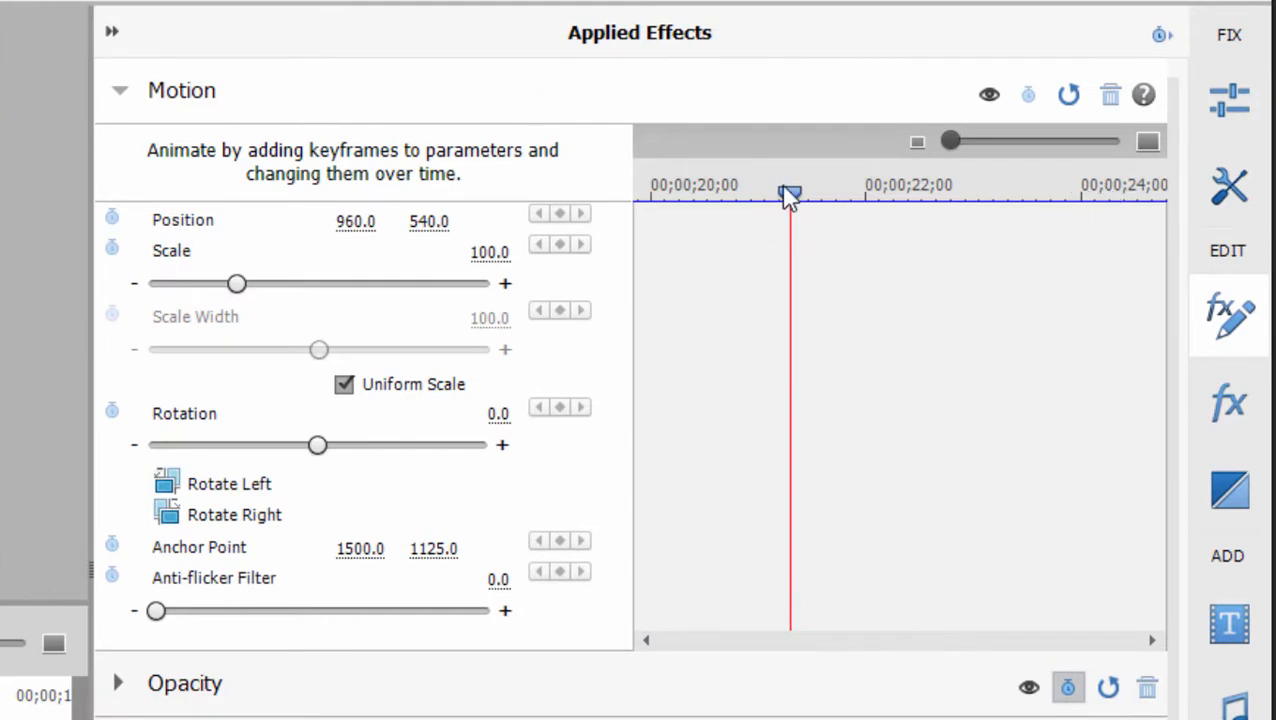
drag(790, 196, 694, 196)
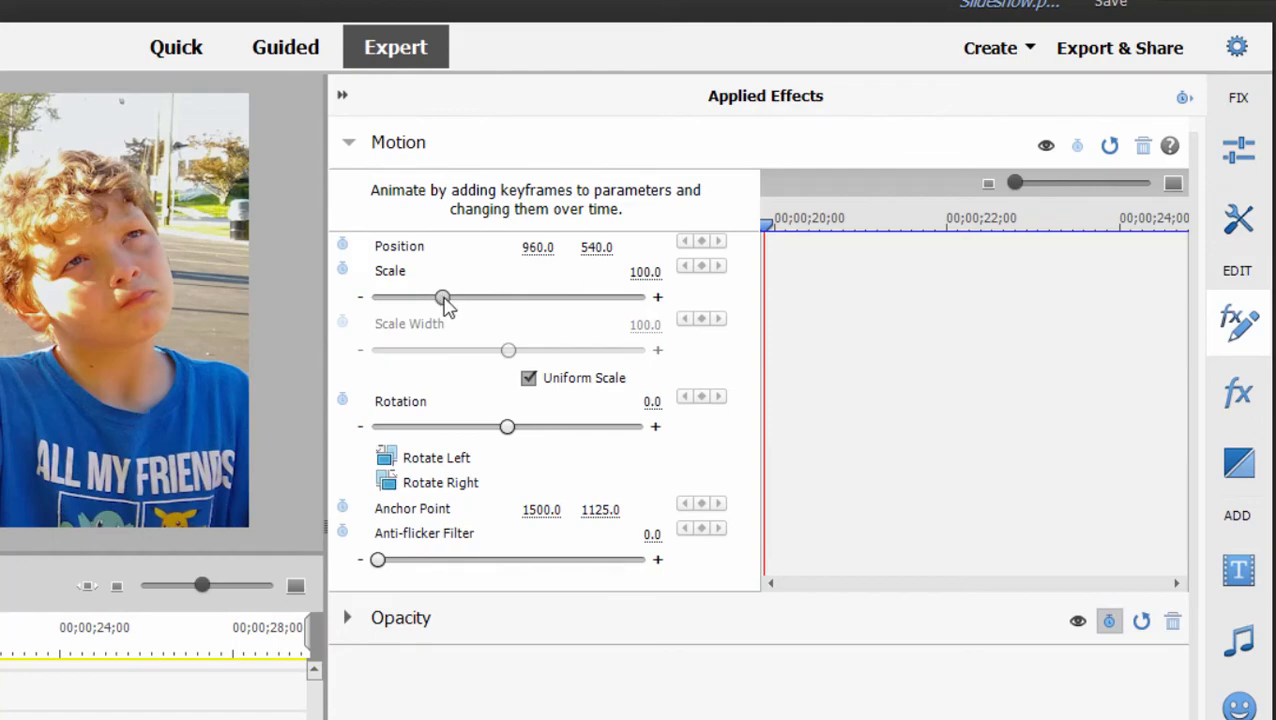
drag(444, 296, 610, 236)
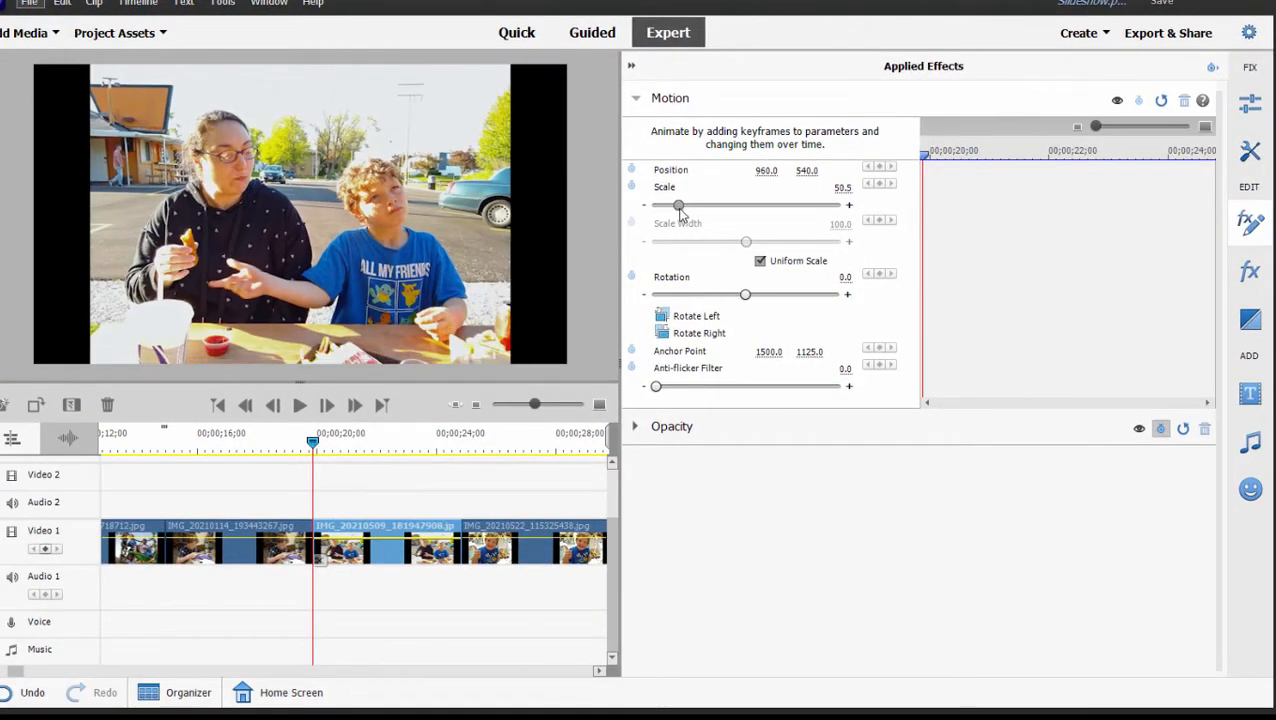
drag(678, 204, 684, 204)
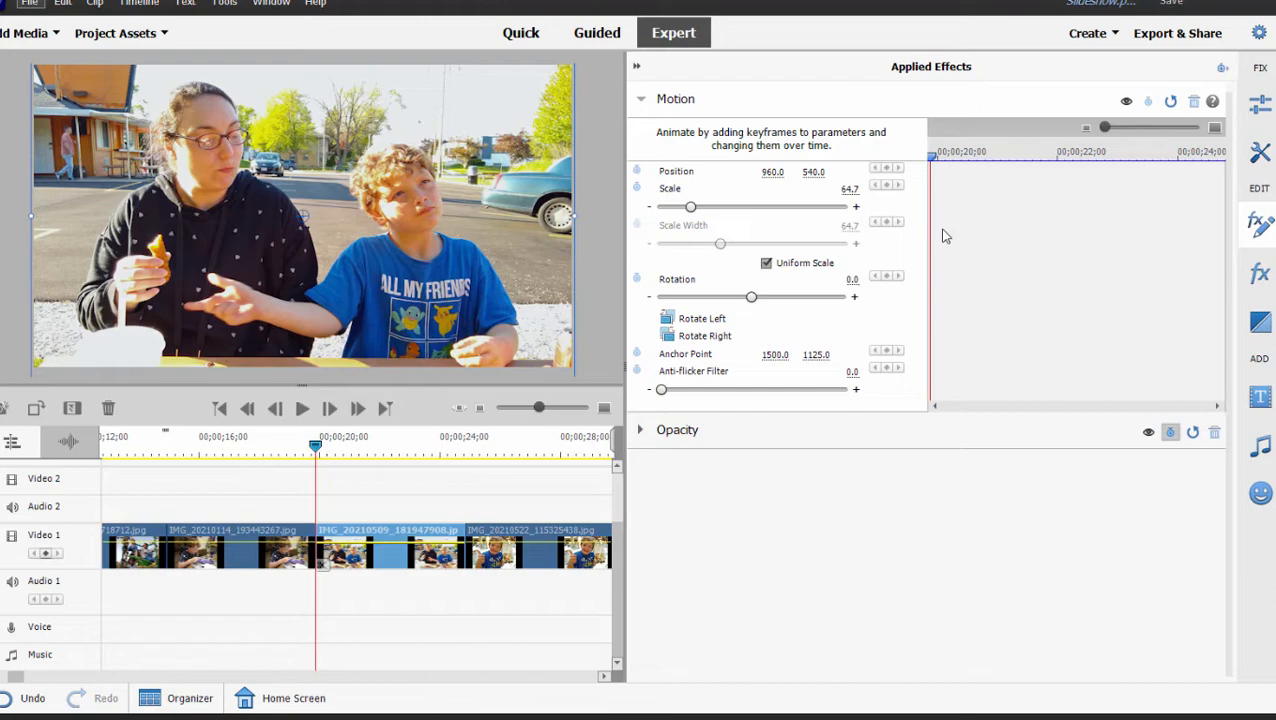
mouse_move(930, 140)
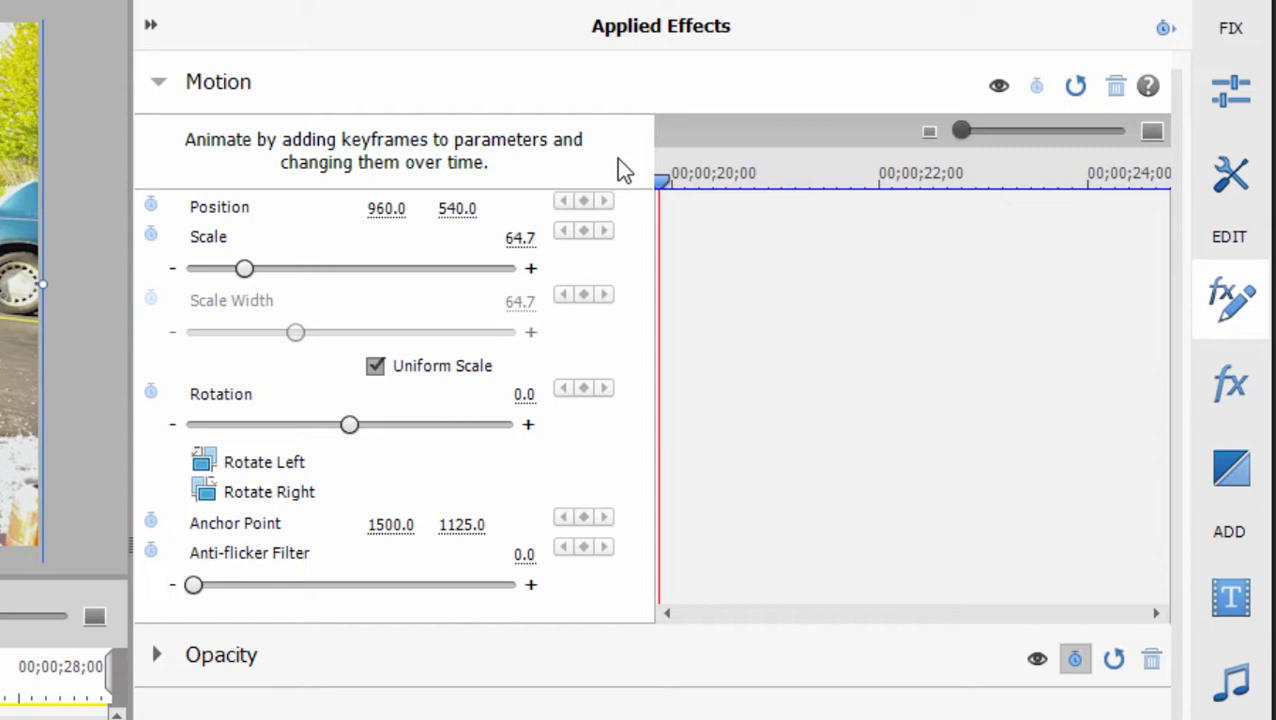
mouse_move(450, 184)
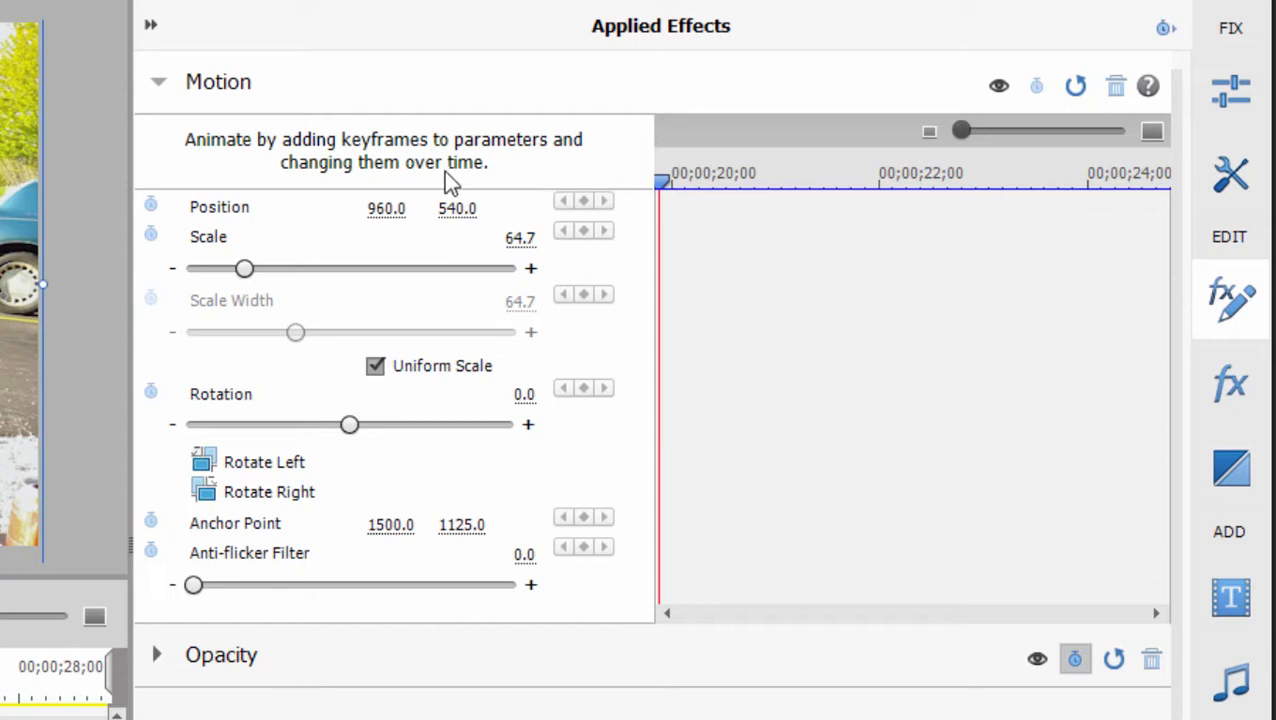
mouse_move(408, 248)
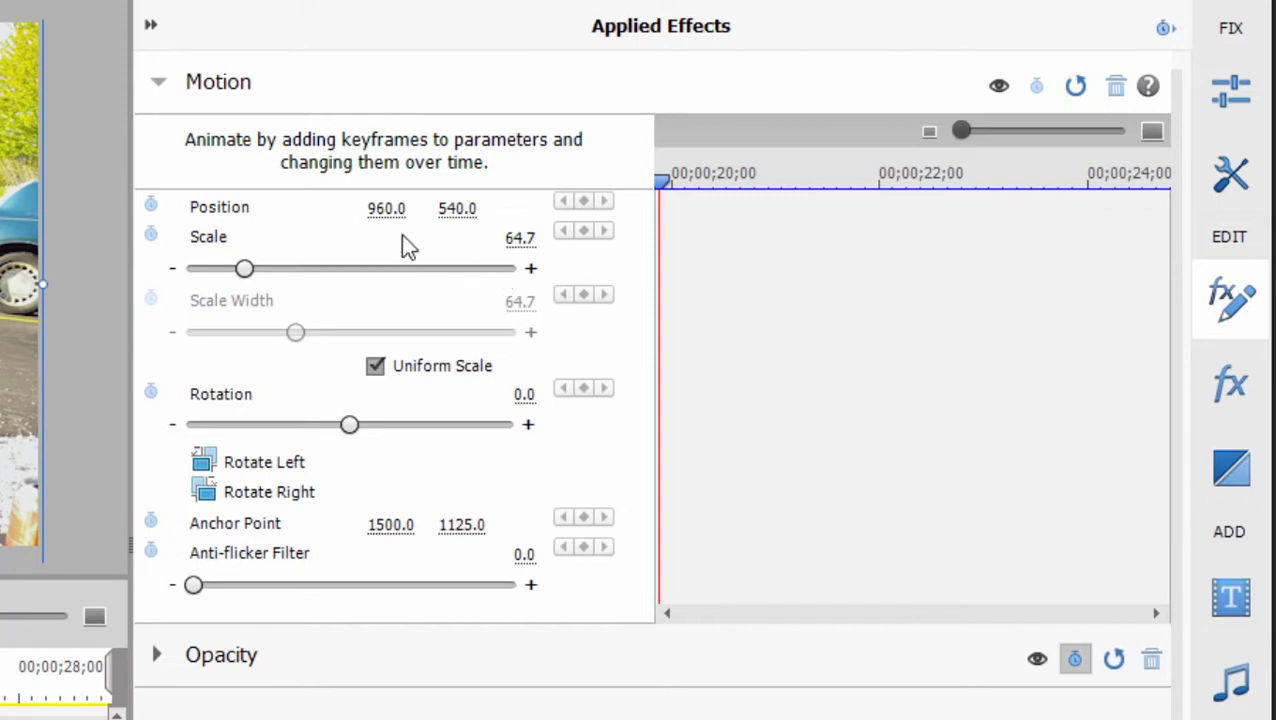
mouse_move(280, 236)
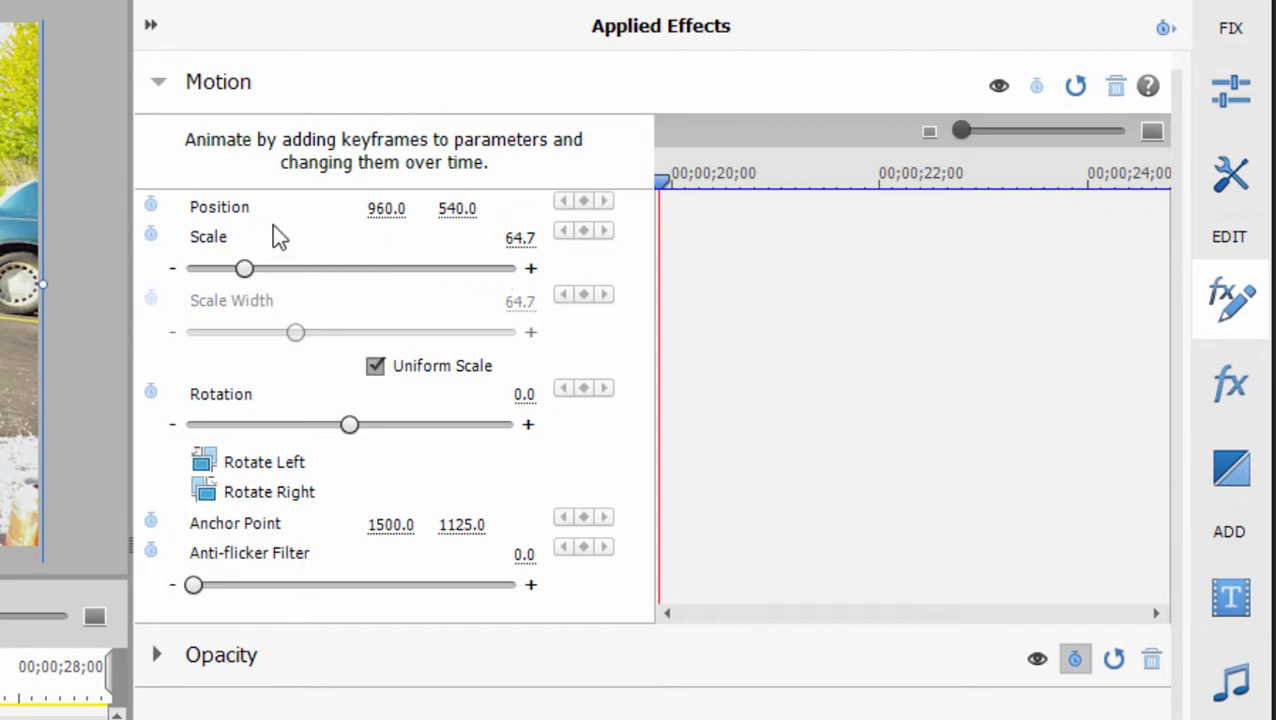
mouse_move(420, 232)
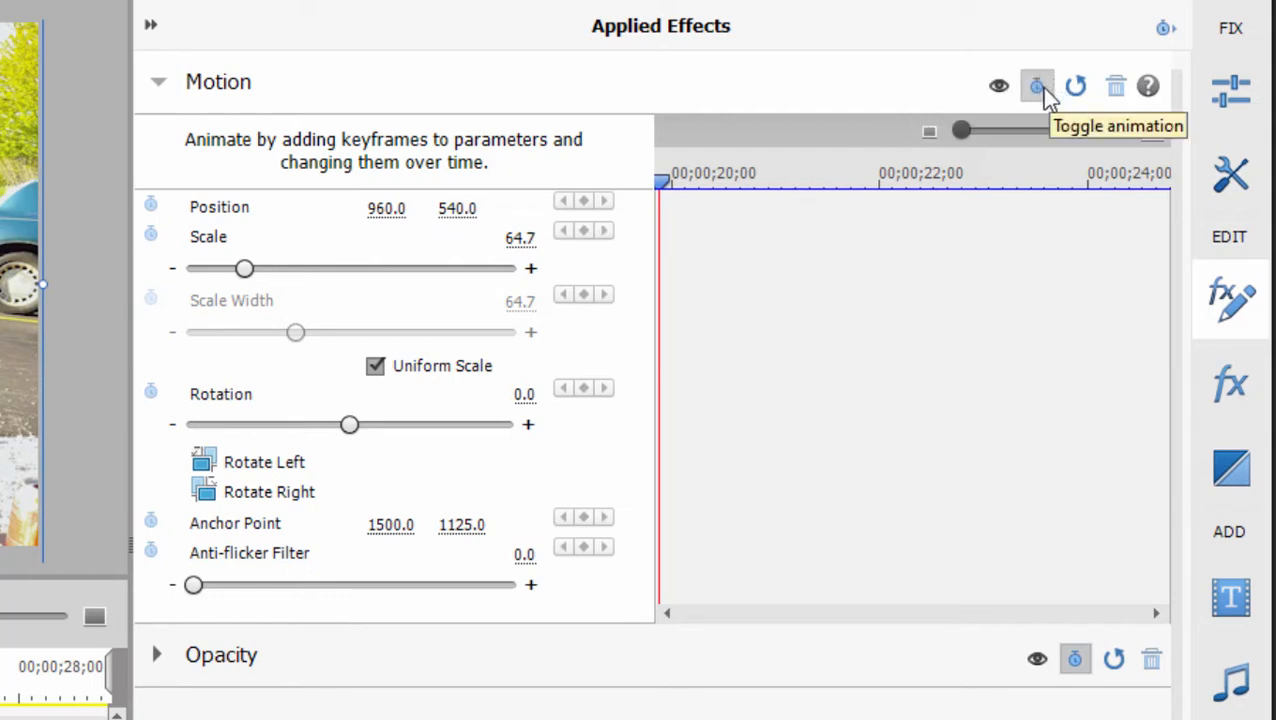
mouse_move(1044, 100)
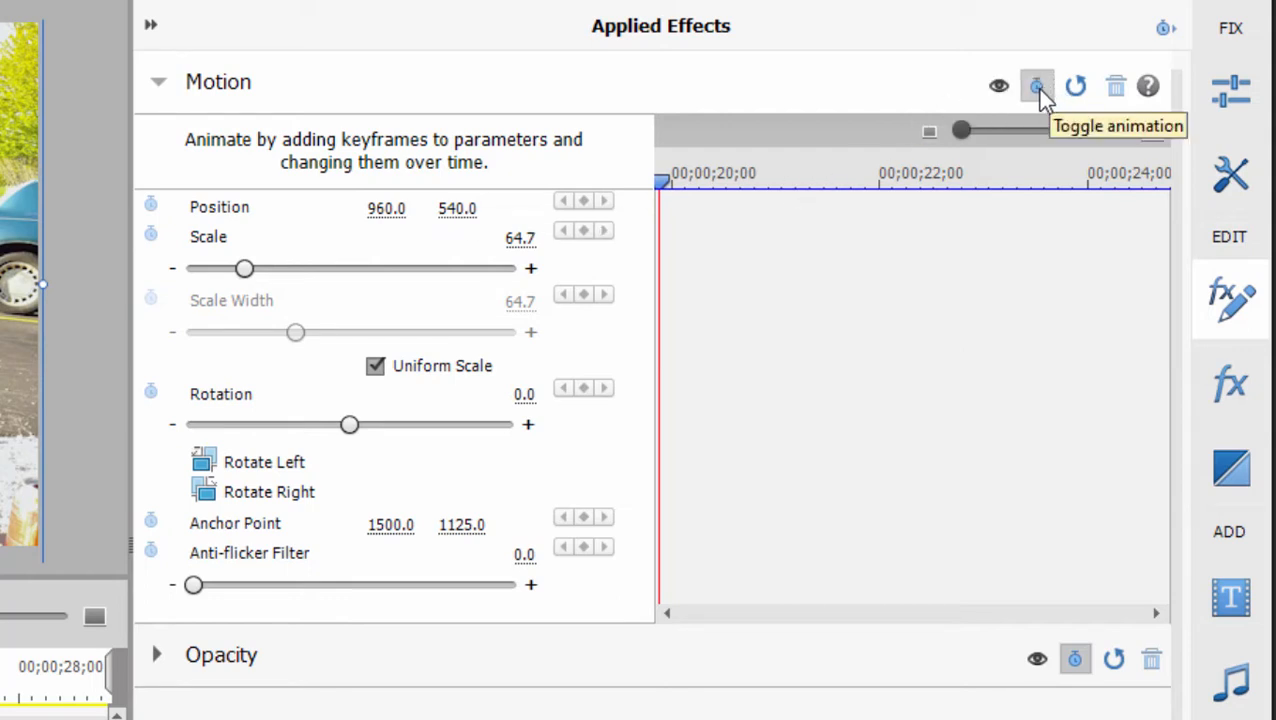
- Enable Motion animation so Position, Scale, Rotation and Anchor Point get starting keyframes
click(1036, 86)
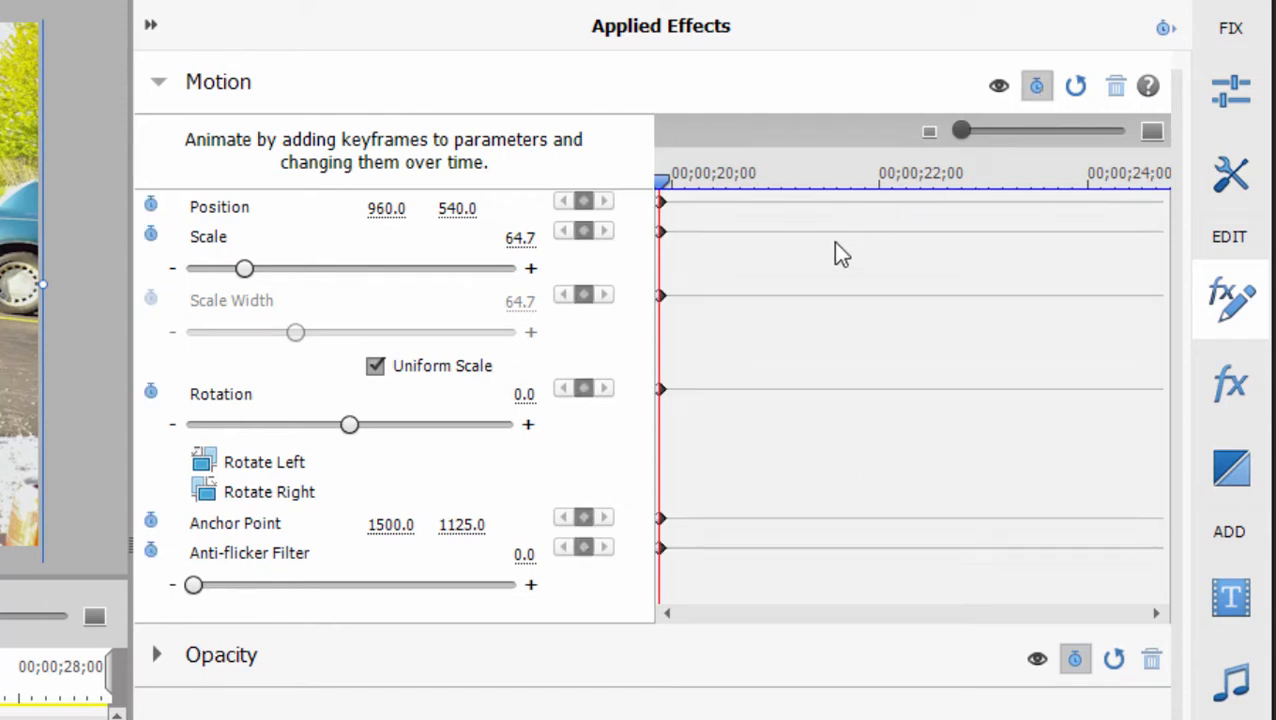
mouse_move(670, 316)
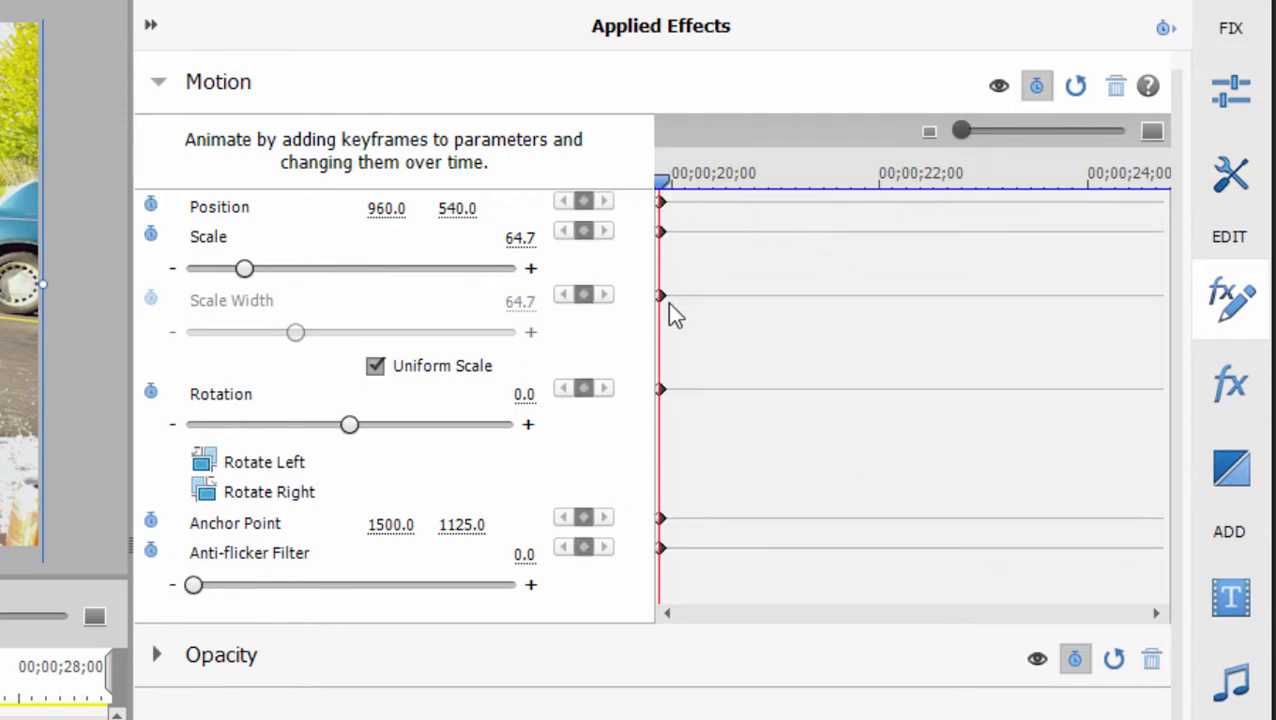
mouse_move(438, 236)
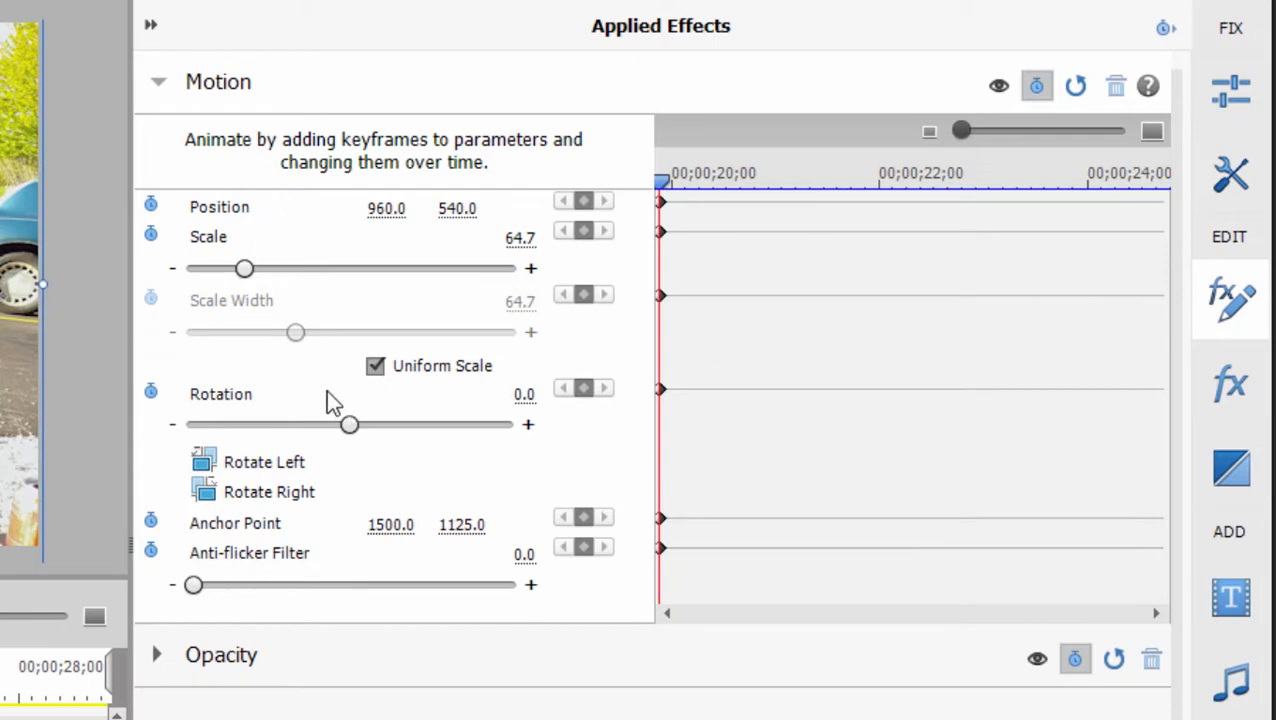
mouse_move(584, 544)
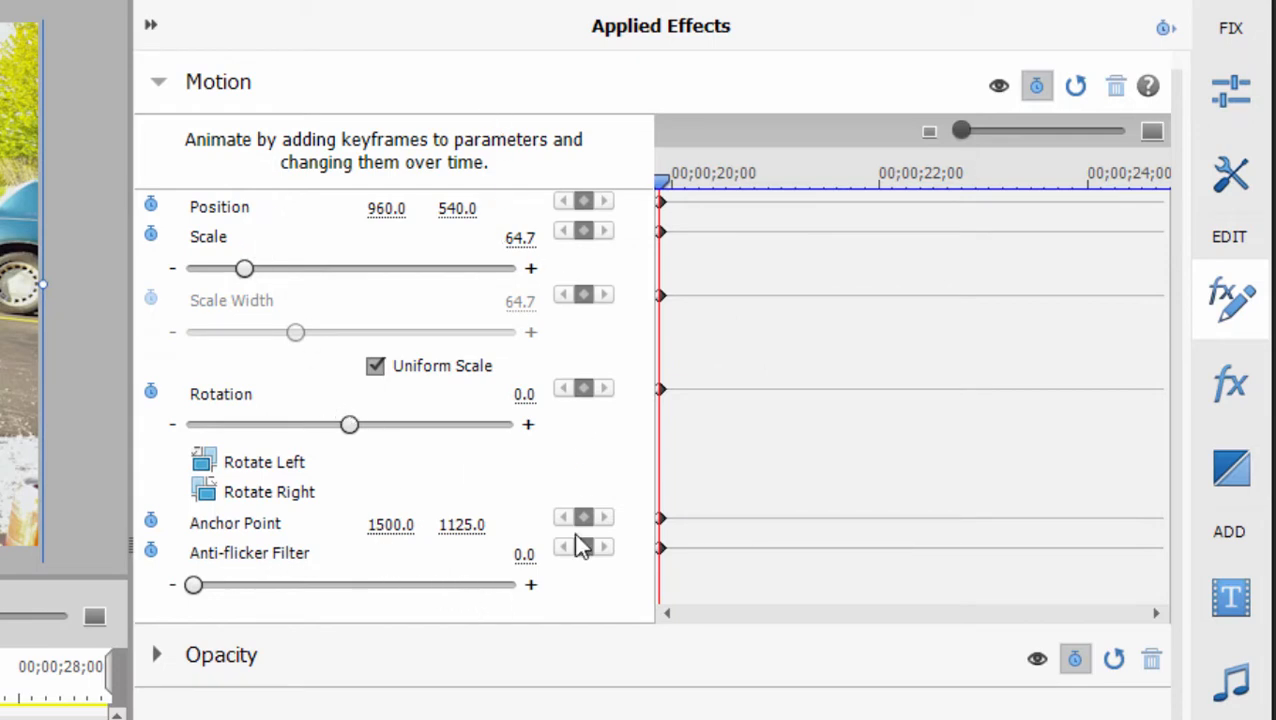
mouse_move(430, 114)
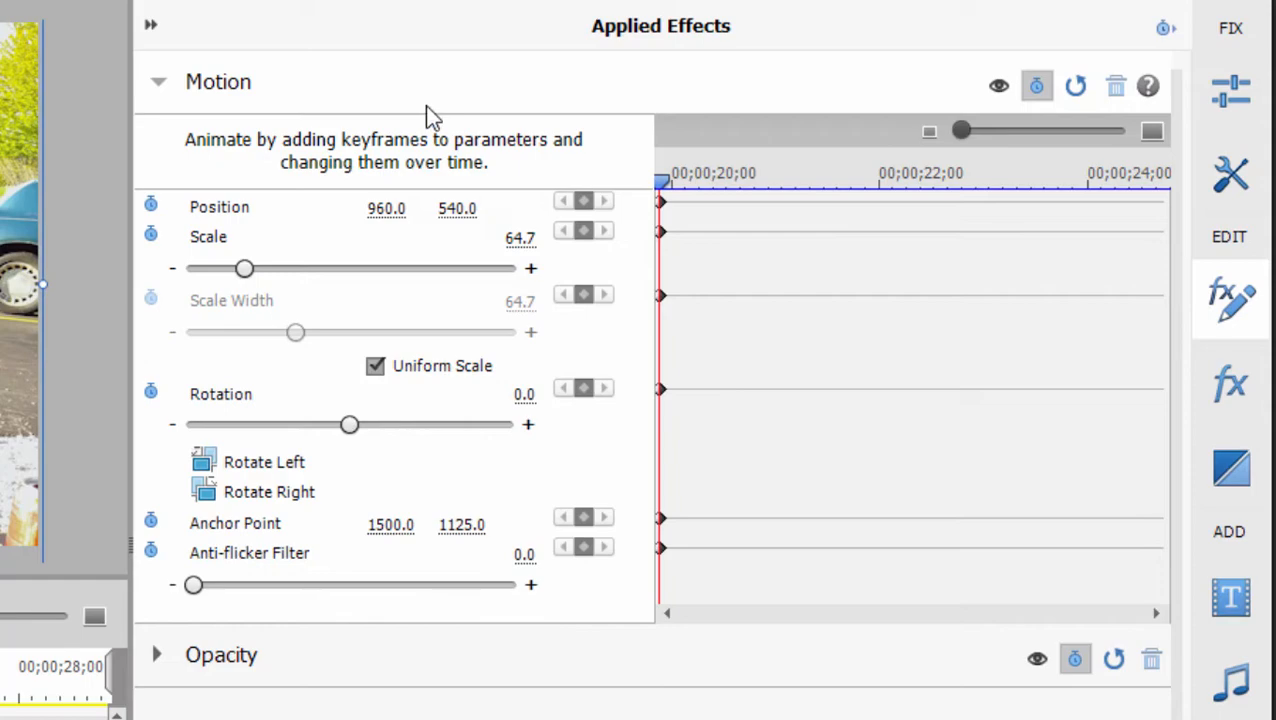
mouse_move(650, 612)
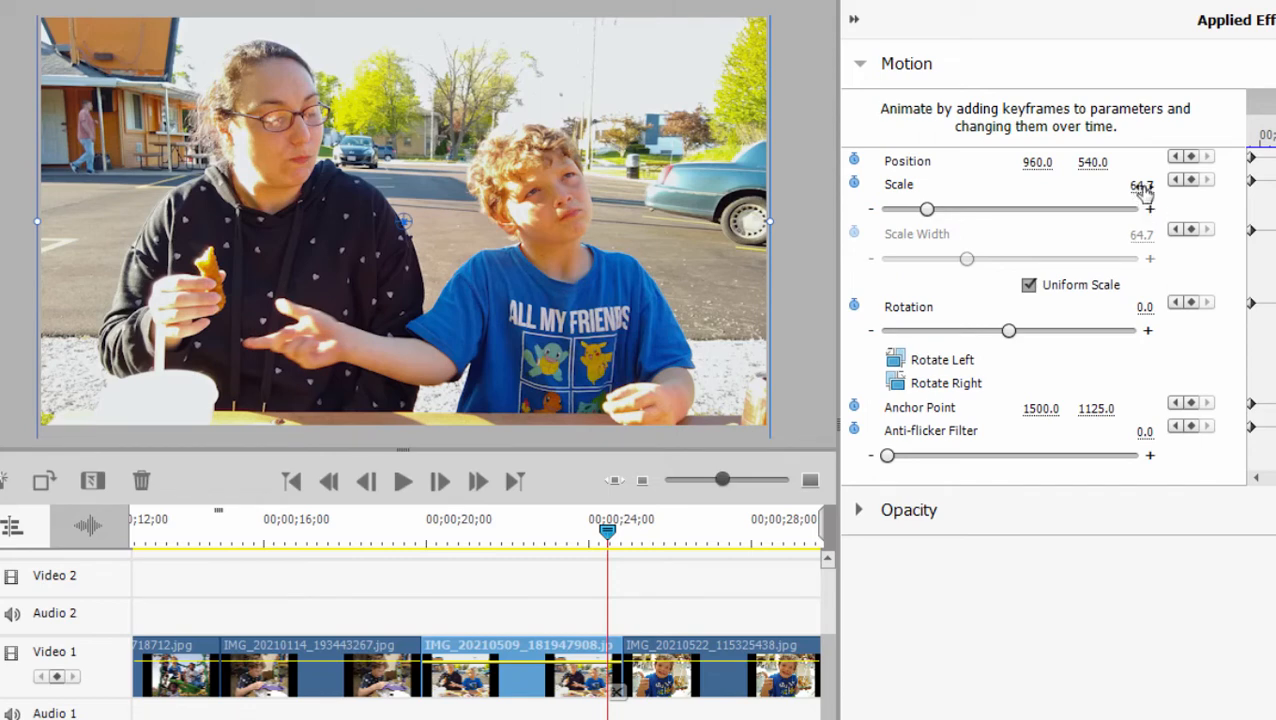
- Raise the photo's Scale to about 86.5 later in the clip for the close-up
drag(928, 208, 932, 208)
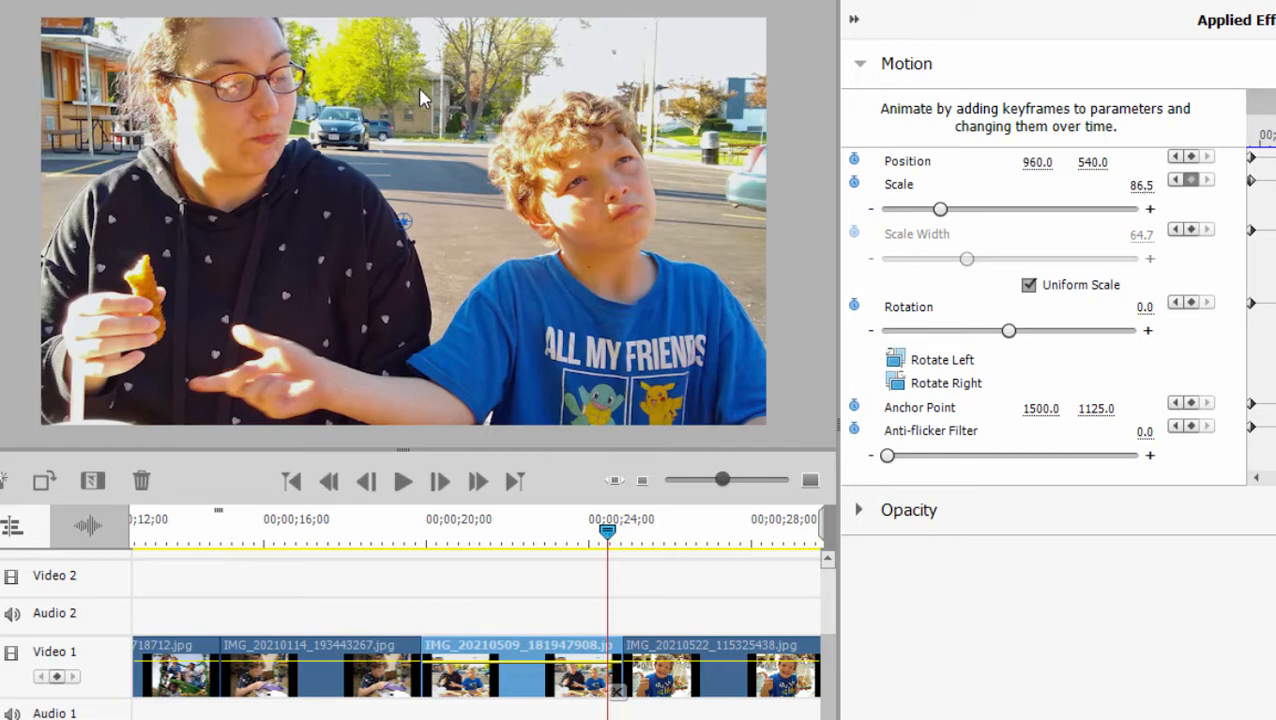
mouse_move(1144, 194)
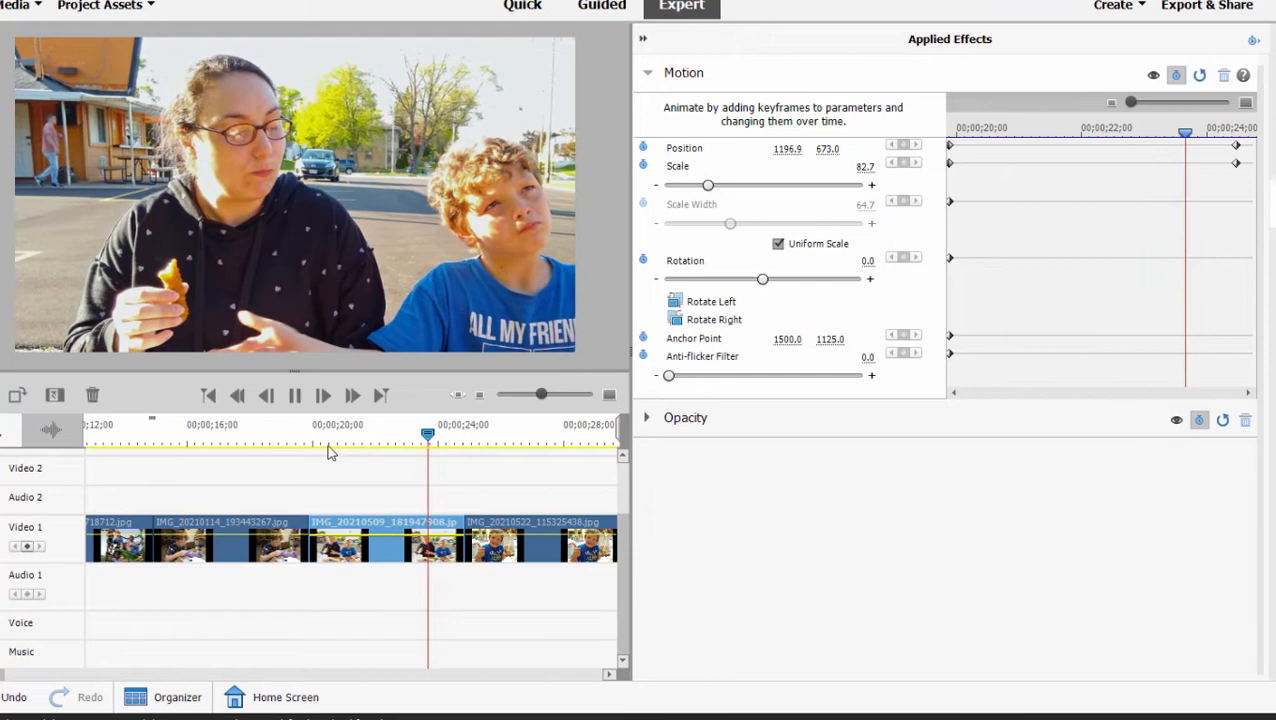
- Return the playhead into the photo clip and play the pan-and-zoom animation
click(648, 72)
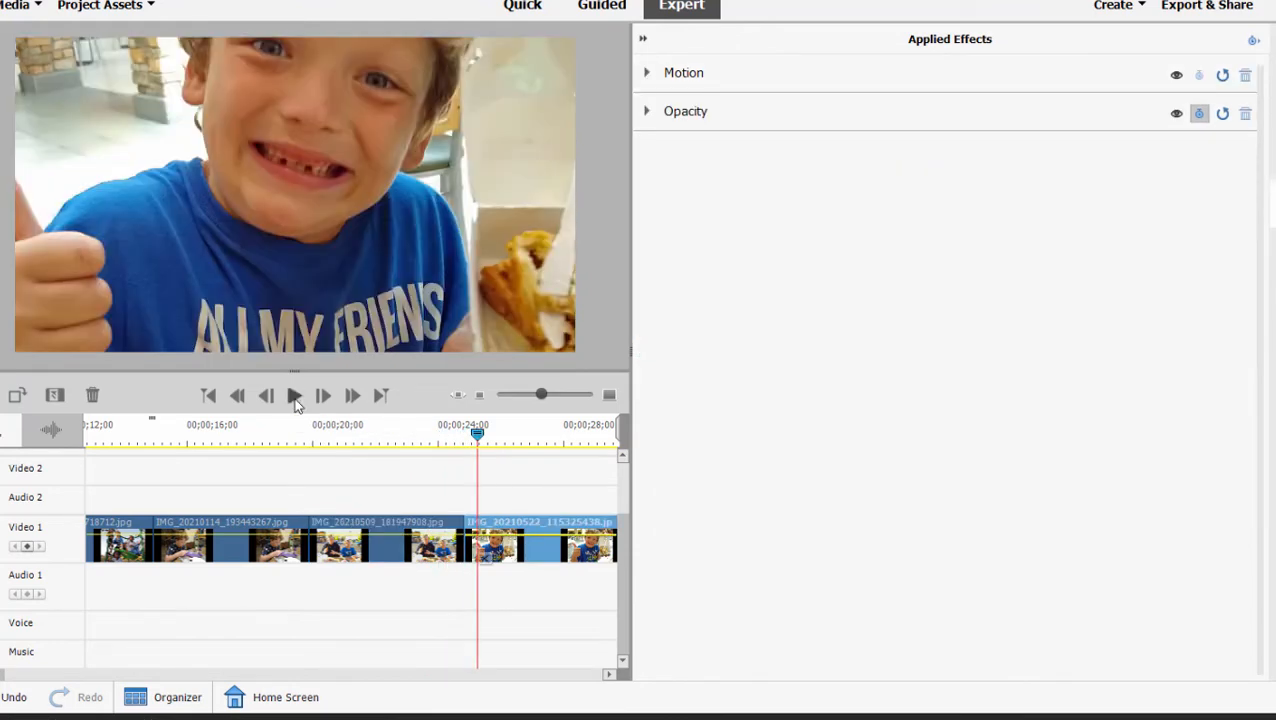
click(646, 72)
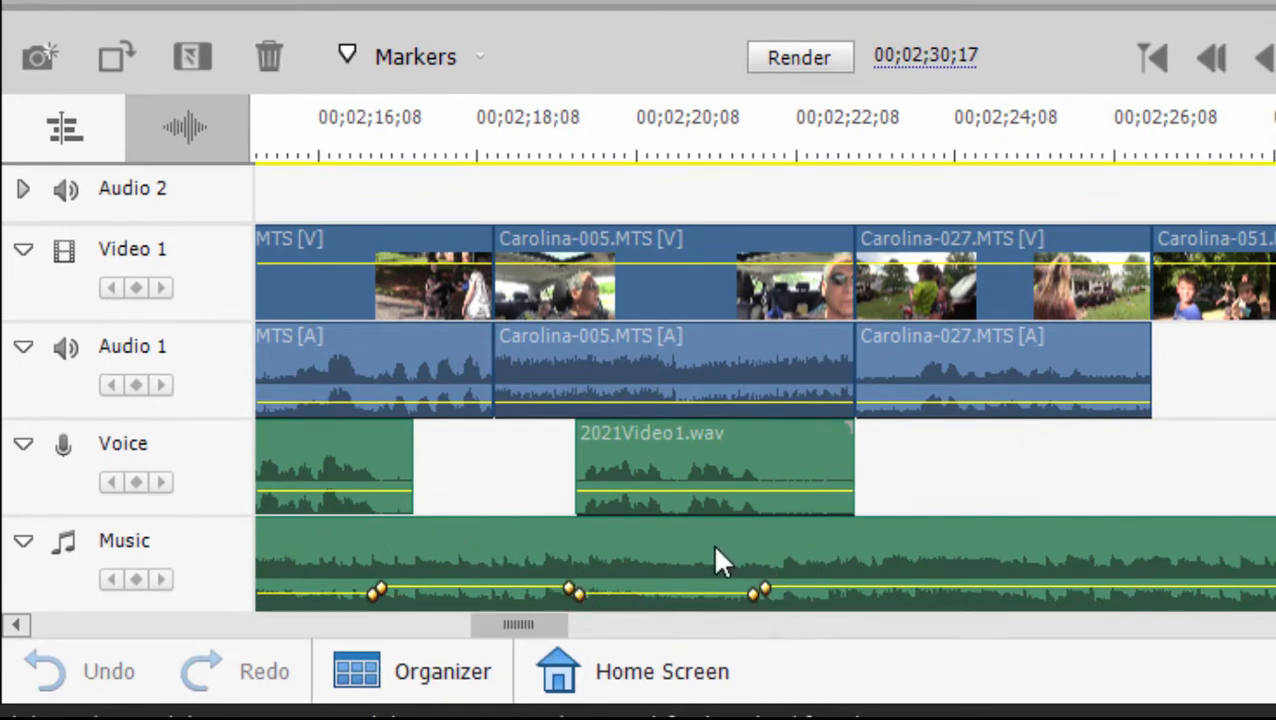
mouse_move(600, 600)
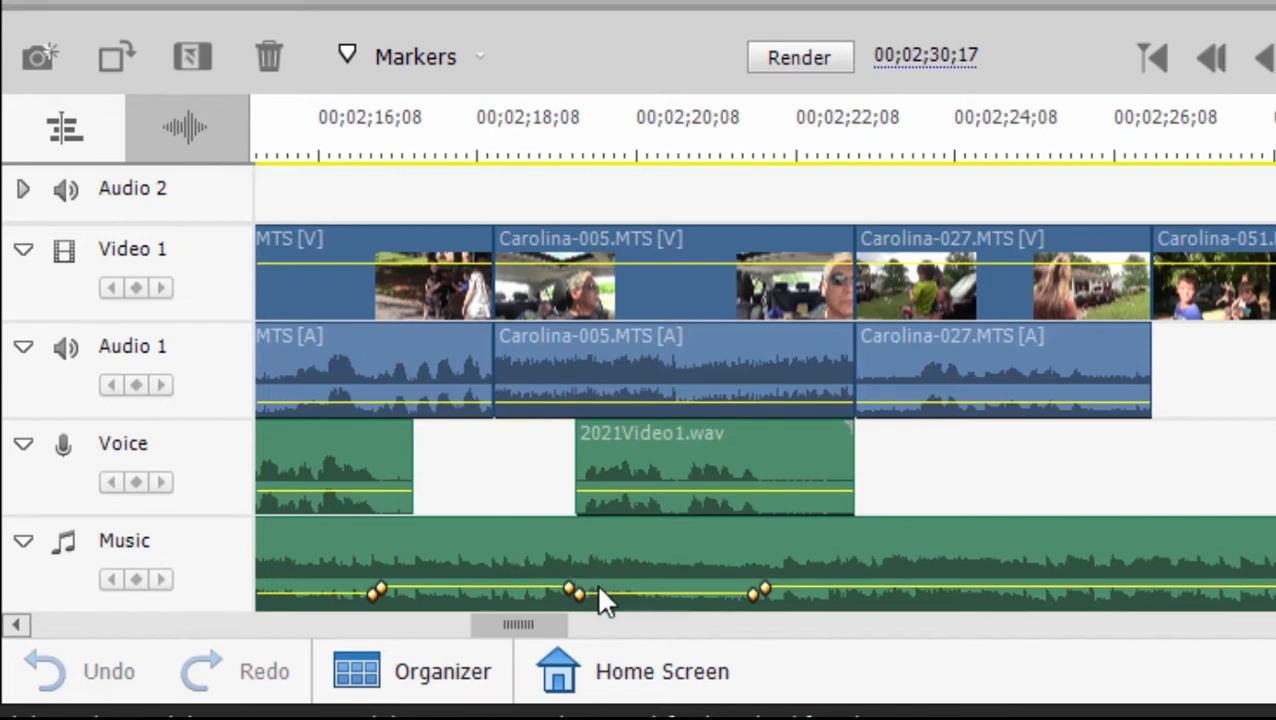
mouse_move(744, 500)
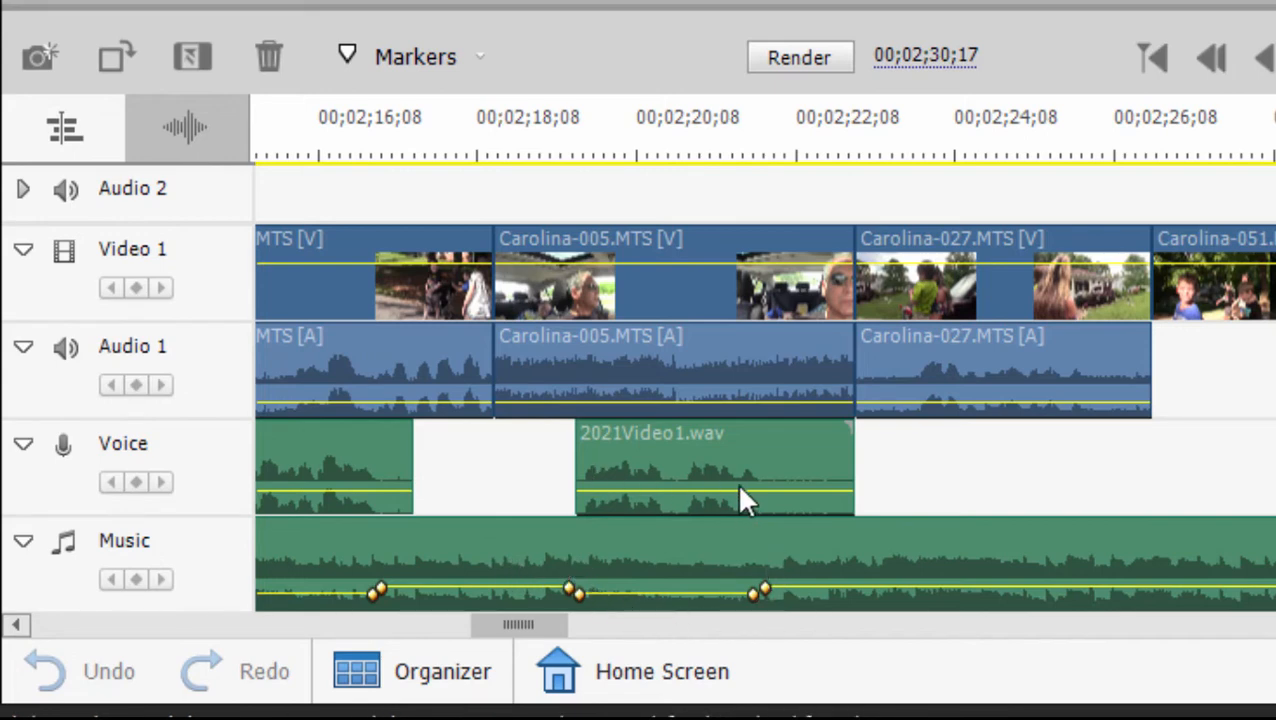
mouse_move(820, 588)
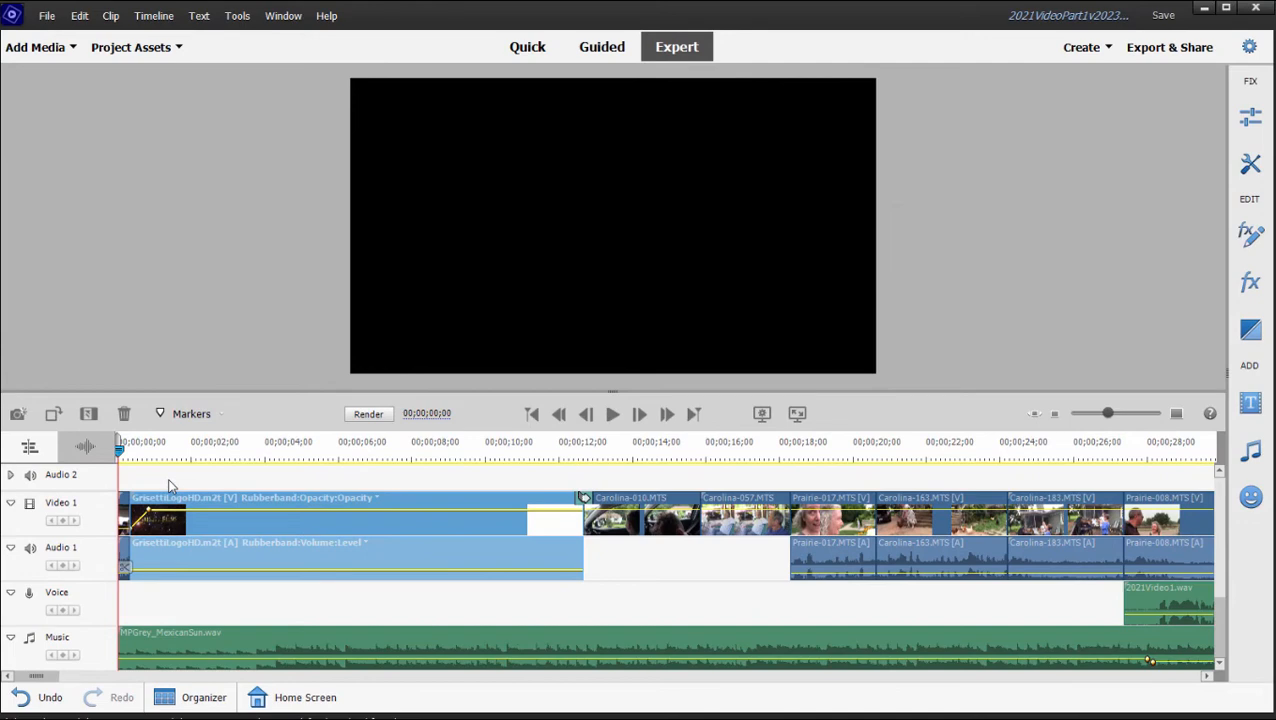
click(612, 412)
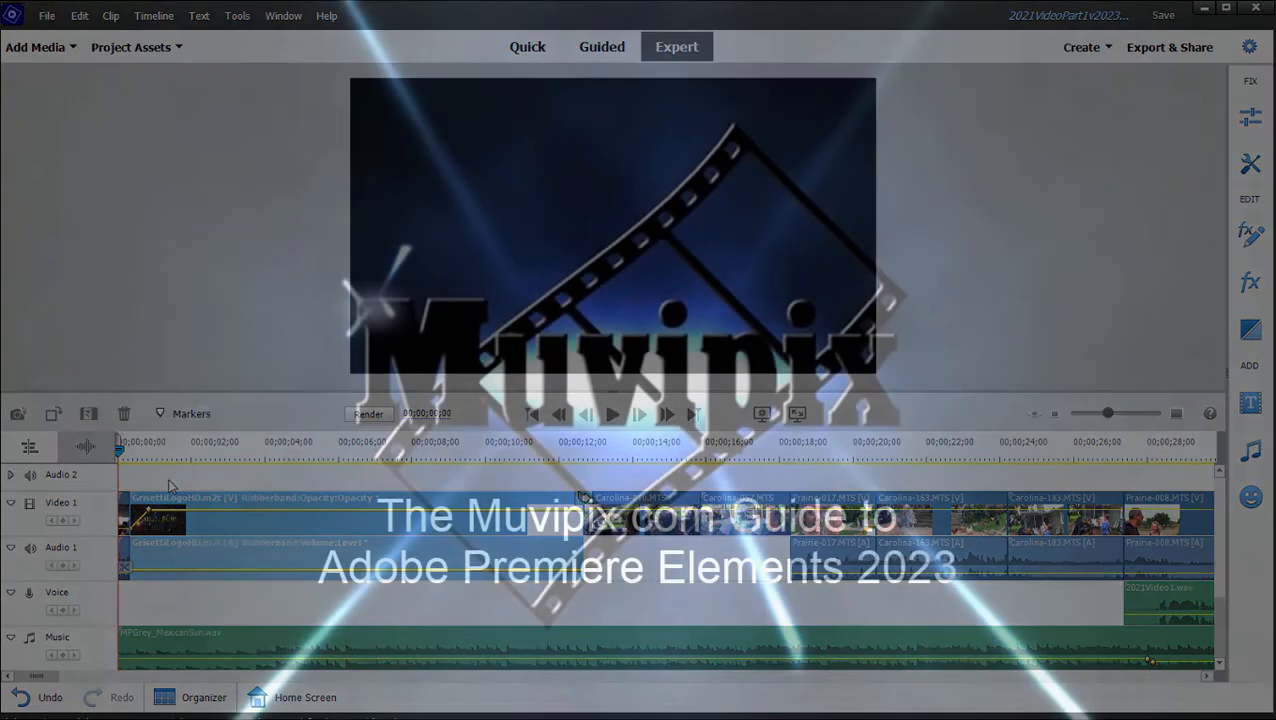